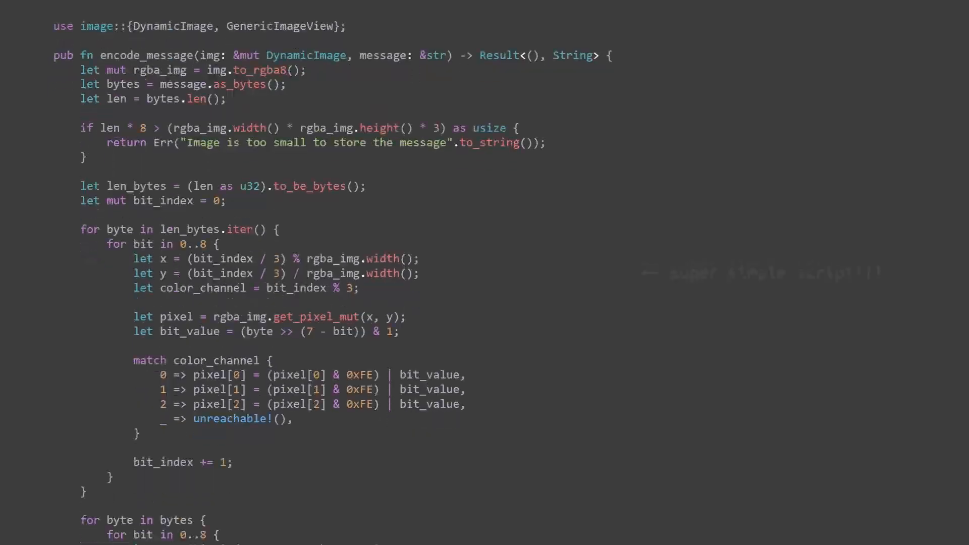
Advance the explainer past the RGBA pixel grid to the orange cat selfie photo.
scroll("down", 3)
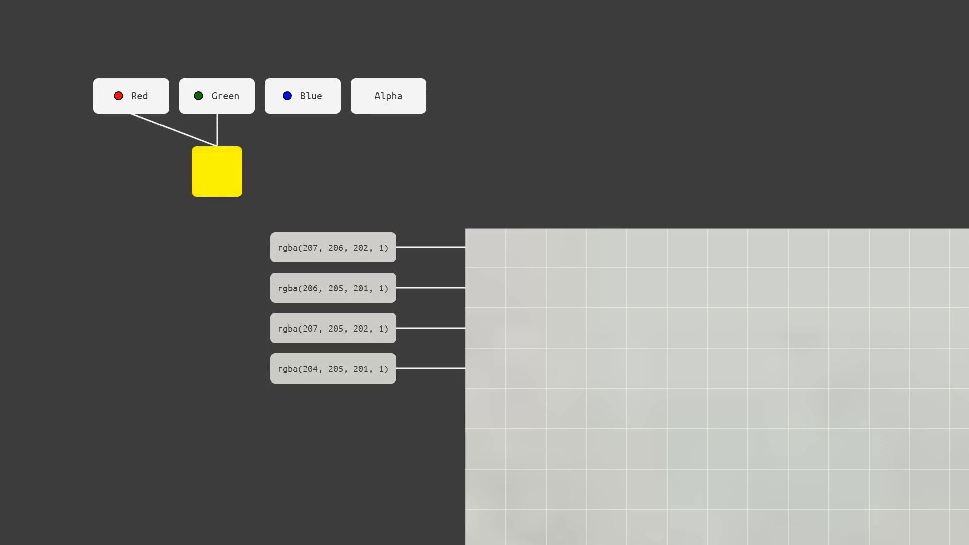
left_click(302, 96)
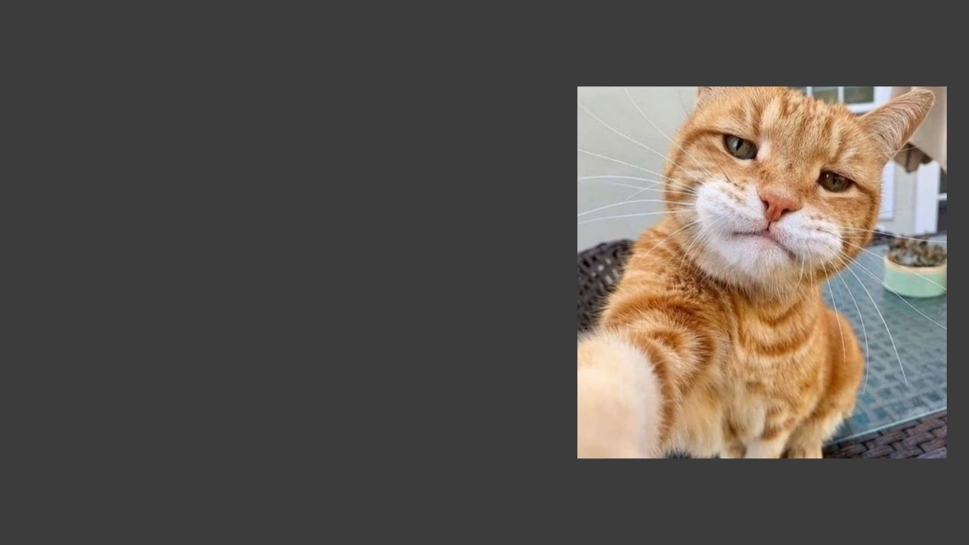
Write the image import, encoder(img, message) -> Result<(), String> signature, and to_rgba8 conversion.
type("pub fn encoder() {")
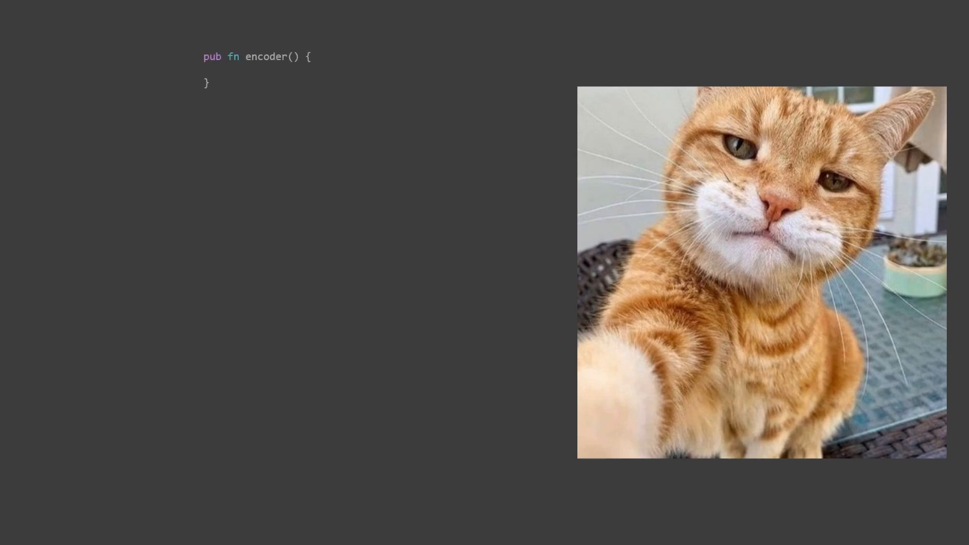
type("use image::{DynamicImage, GenericImageView};")
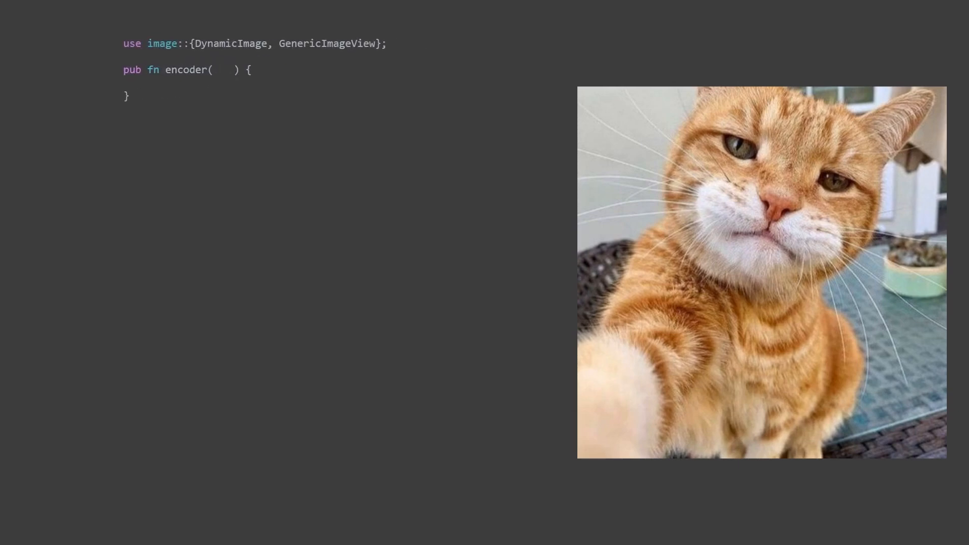
type("img: &mut DynamicImage, message: &str")
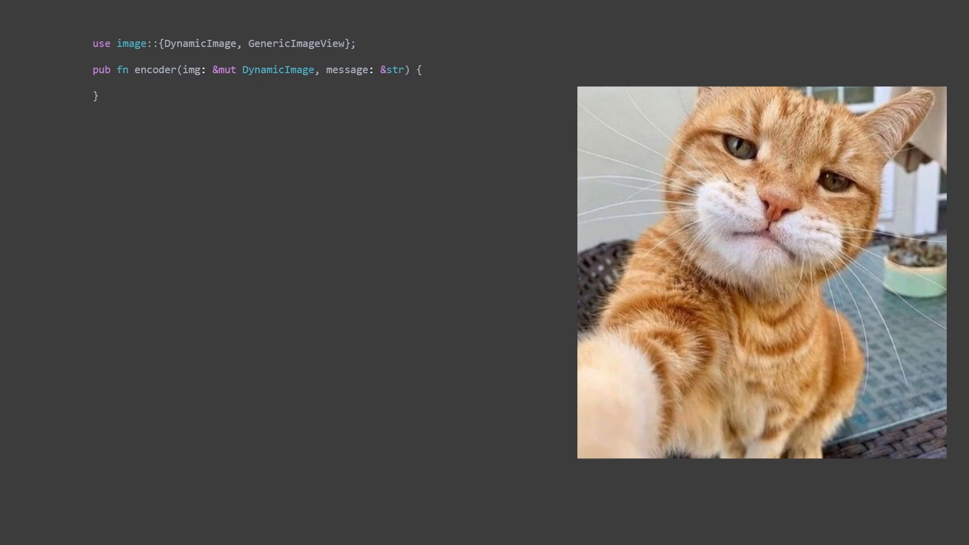
type("-> Result<(), String>")
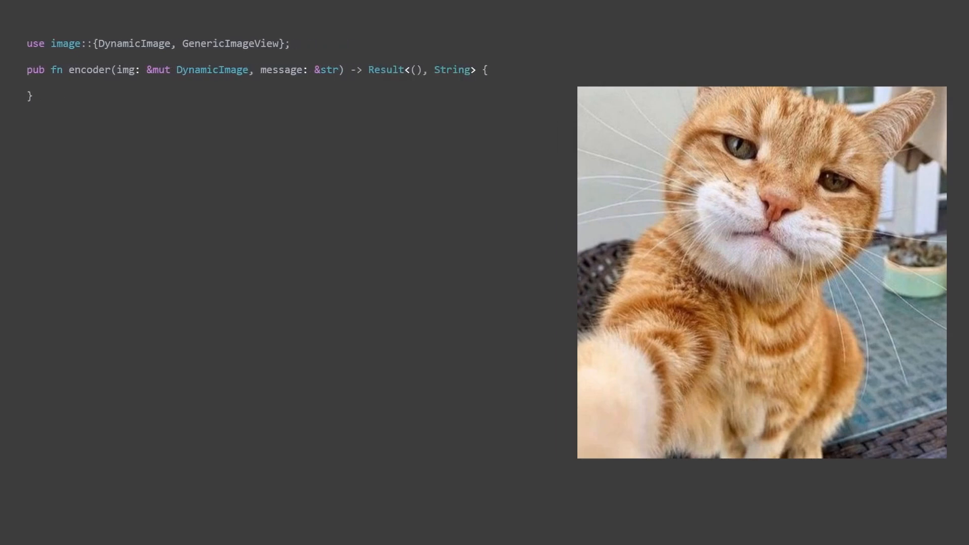
type("let mut rgba_img = img.to_rgba8();")
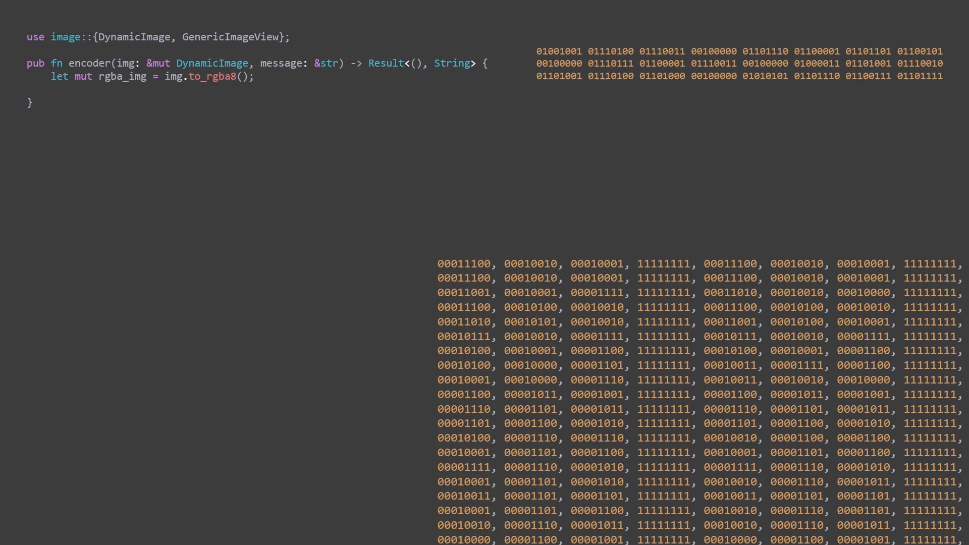
Add let bytes = message.as_bytes(); and the image-size check comment to the encoder.
type("let bytes = message.as_bytes();")
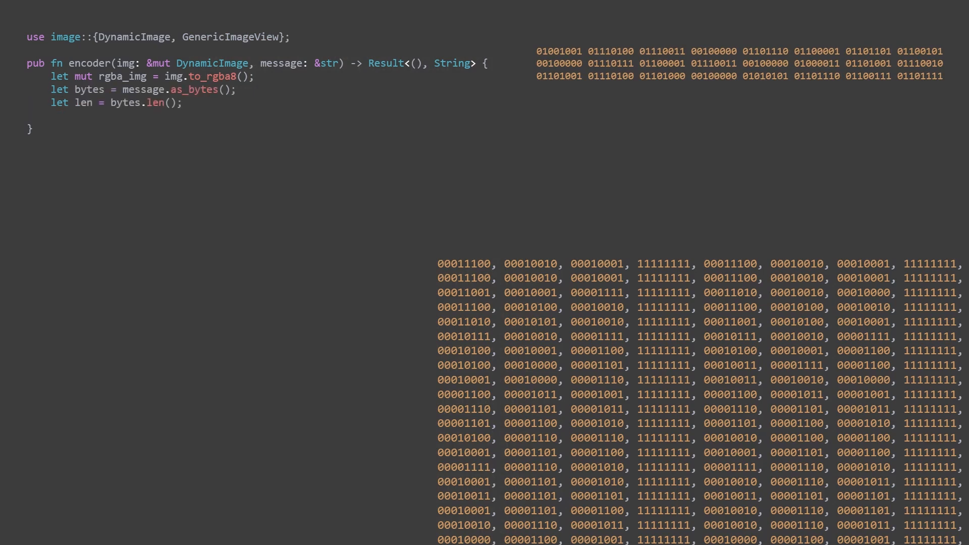
type("// Check if the image is large enough to store the message")
type("if len * 8 > (rgba_img.width() * rgba_img.height() * 3) as usize {")
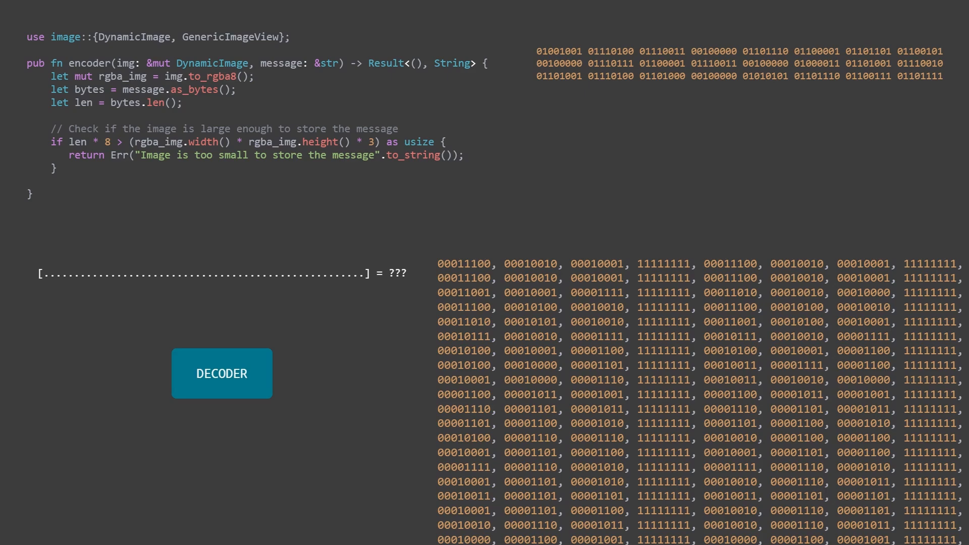
Advance the animation through the message-size Err check and the DECODER box overlay.
left_click(221, 374)
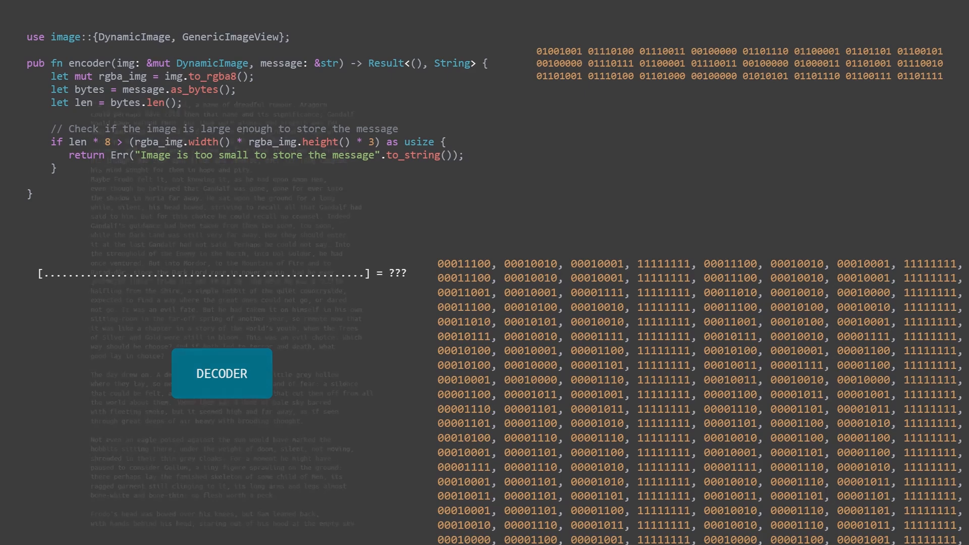
left_click(221, 374)
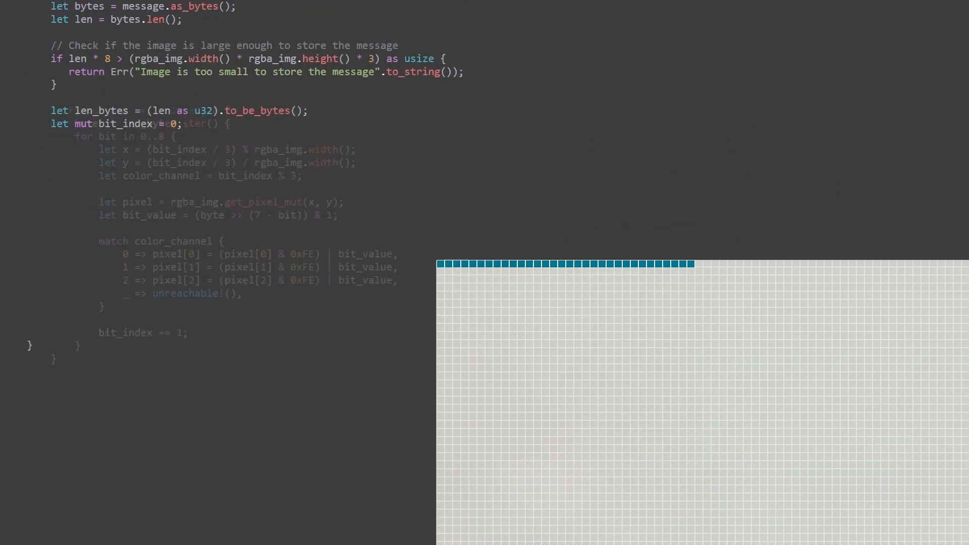
Scroll through the len_bytes encoding loop beside the message binary and pixel grid.
scroll("down", 3)
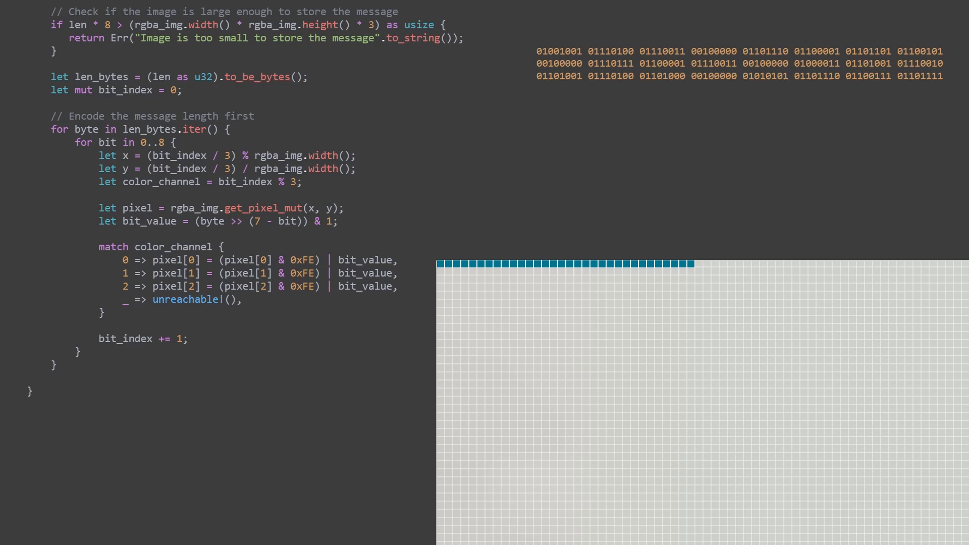
scroll("down", 3)
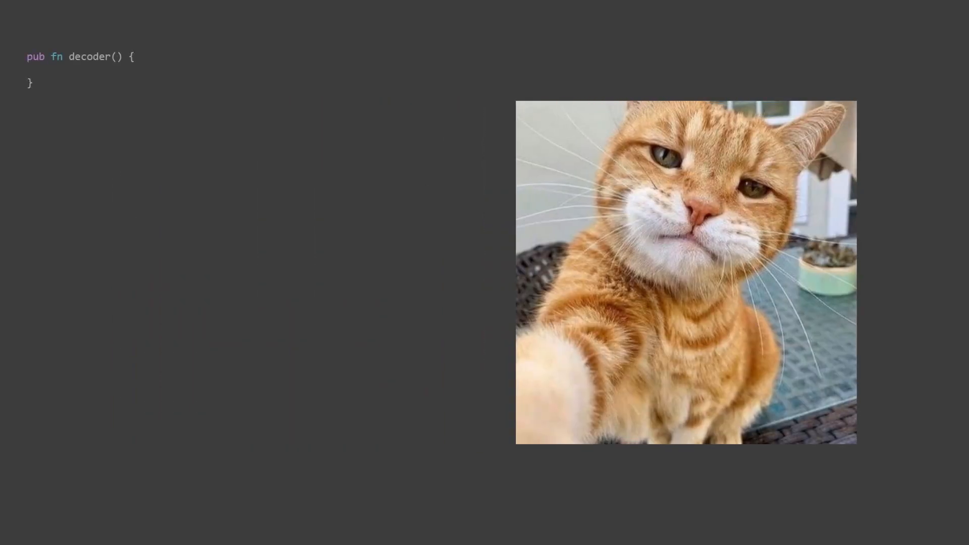
Give the decoder an img: &DynamicImage parameter and a Result<String, String> return type.
type("img: &DynamicImage")
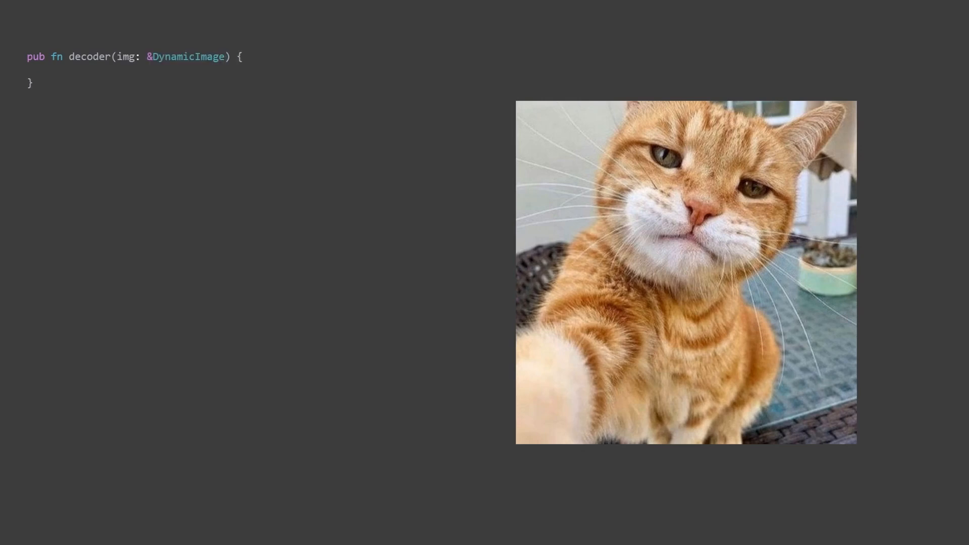
type("-> Result<String, String>")
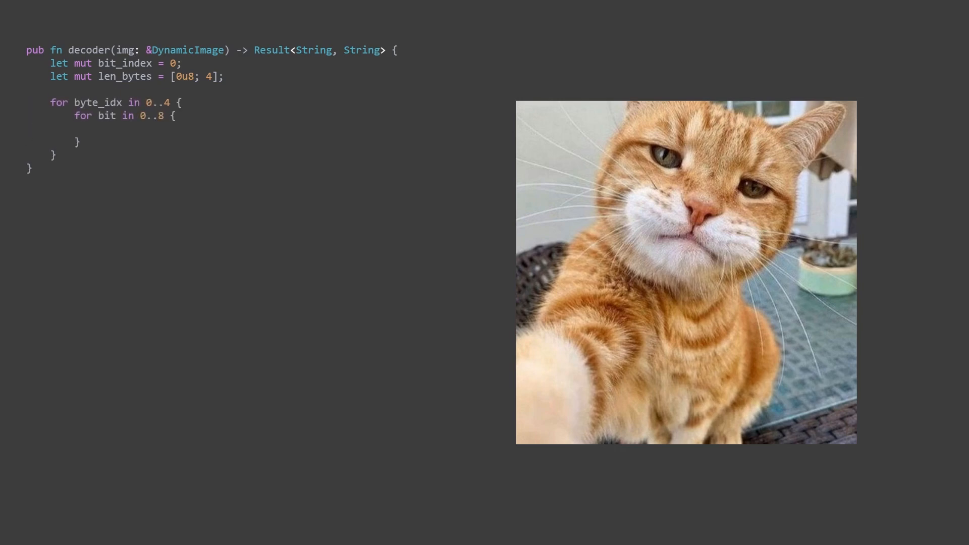
Add the pixel x coordinate, img.get_pixel(x, y), and len_bytes[byte_idx] bit-shift lines.
type("let x = (bit_index / 3) % img.width();")
type("let y = (bit_index / 3) / img.width();")
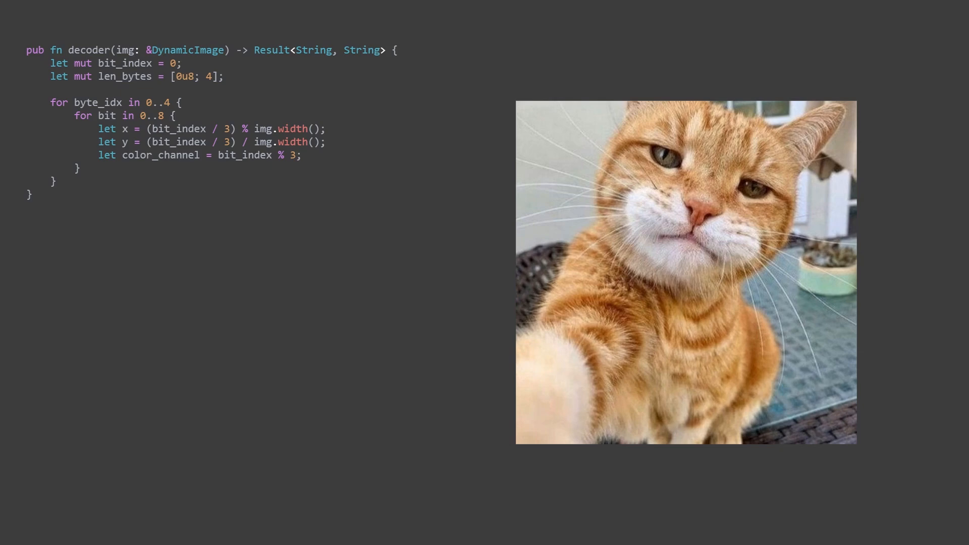
type("let pixel = img.get_pixel(x, y);")
type("let bit_value = match color_channel {")
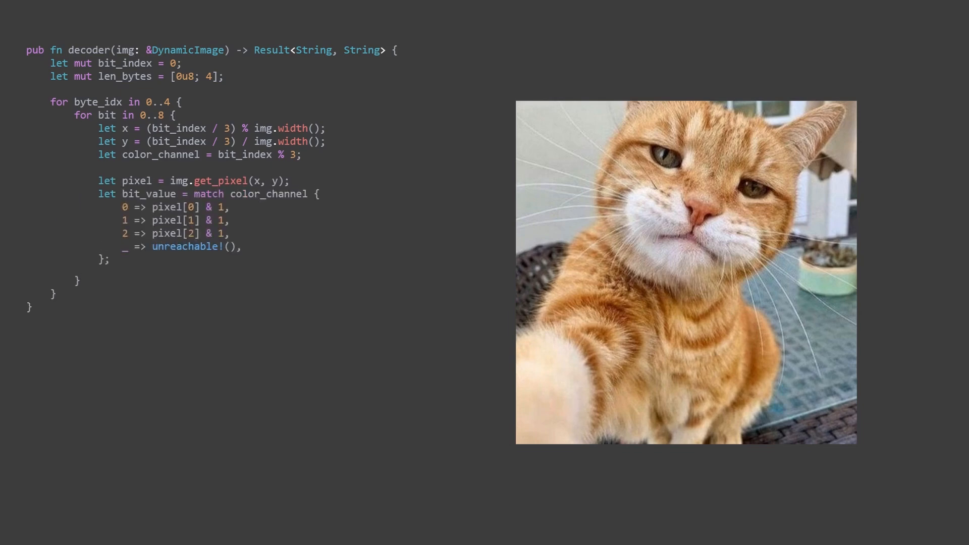
type("len_bytes[byte_idx] |= bit_value << (7 - bit);")
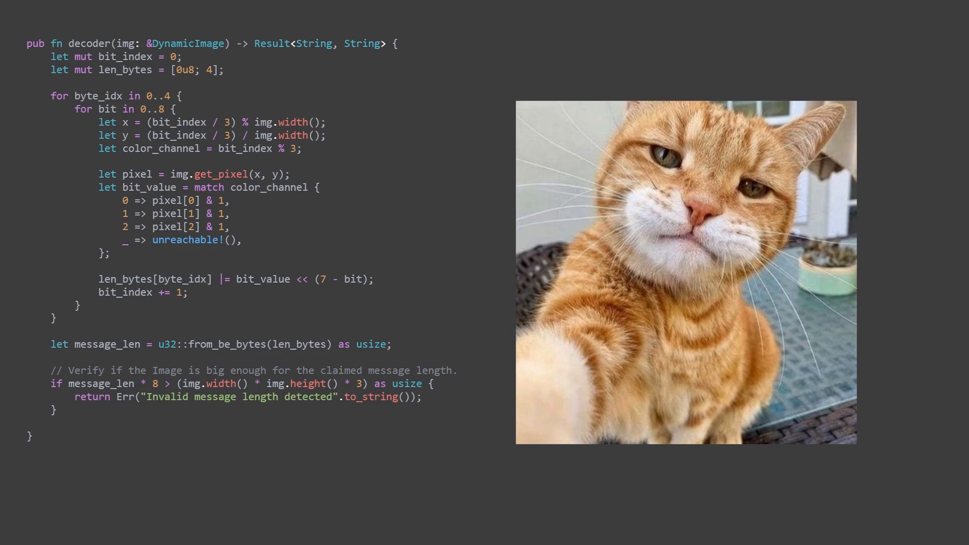
Scroll to message_len from u32::from_be_bytes, the length check, and the message_bytes buffer.
scroll("down", 3)
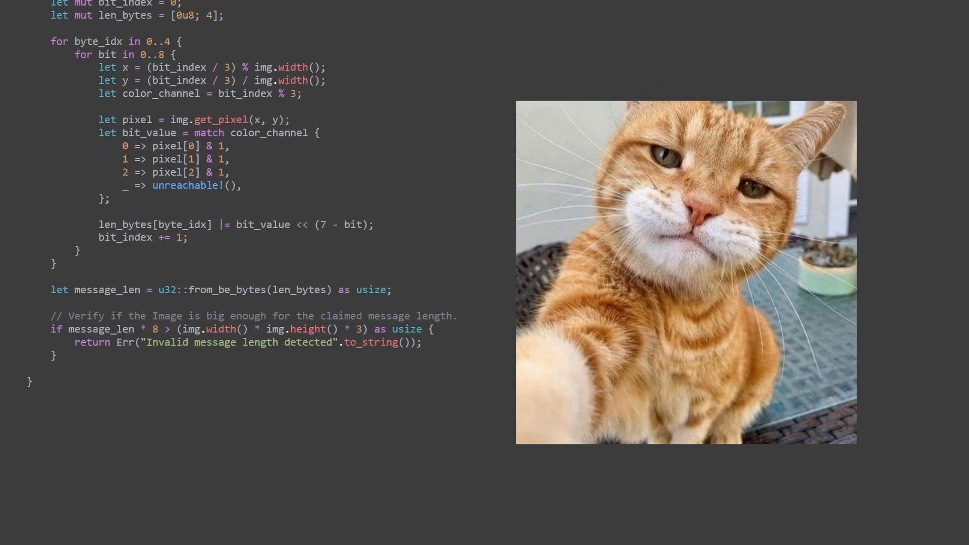
scroll("down", 3)
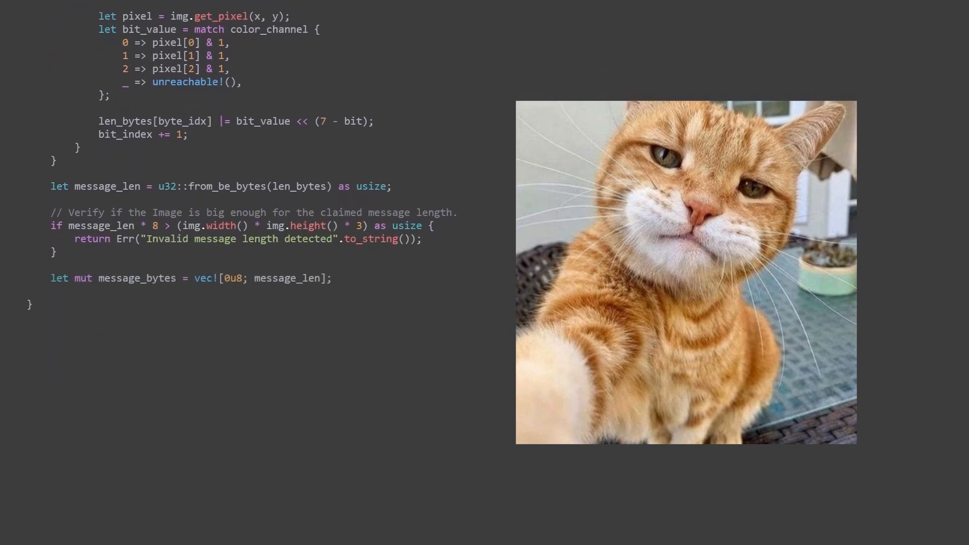